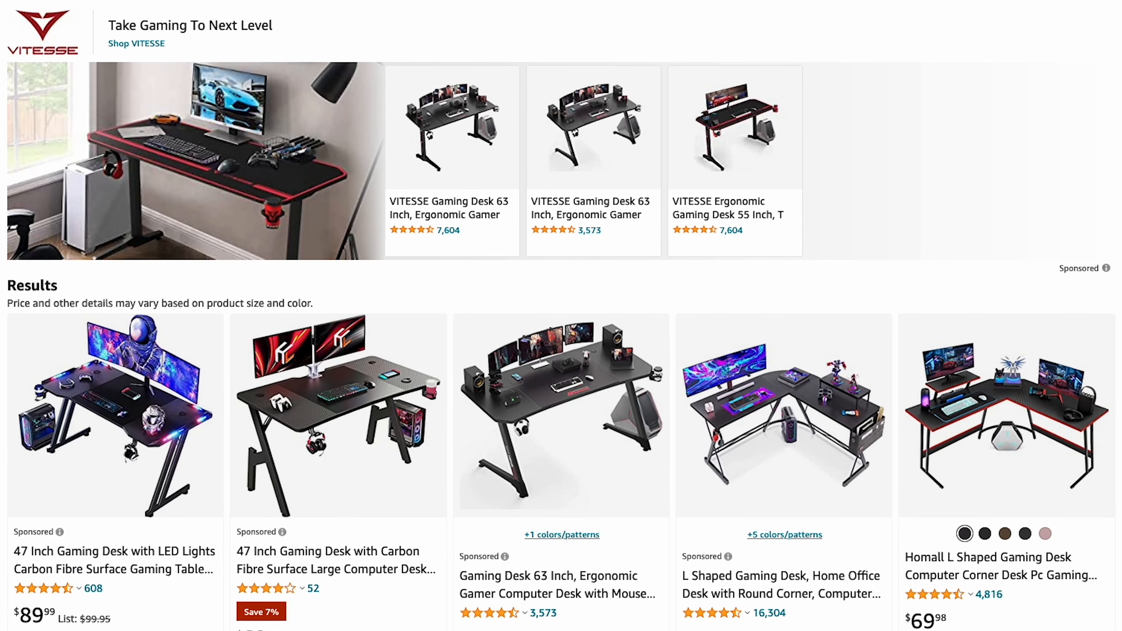
Scroll down the gaming desk search results toward the Coleshome 47 Inch desk listing.
scroll(down, 3)
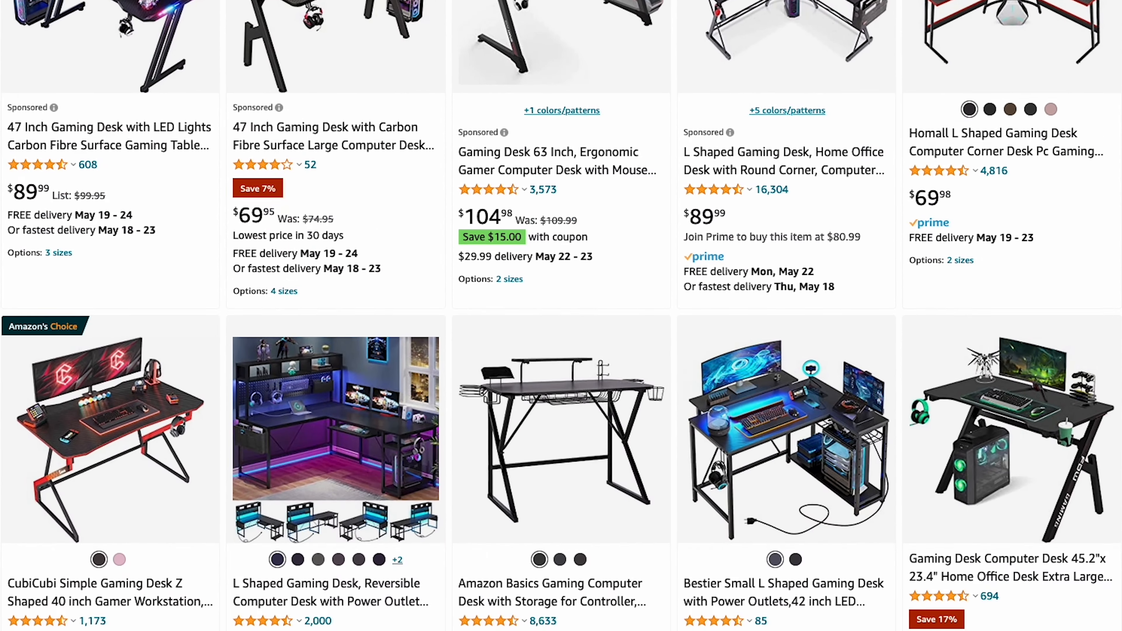
scroll(down, 3)
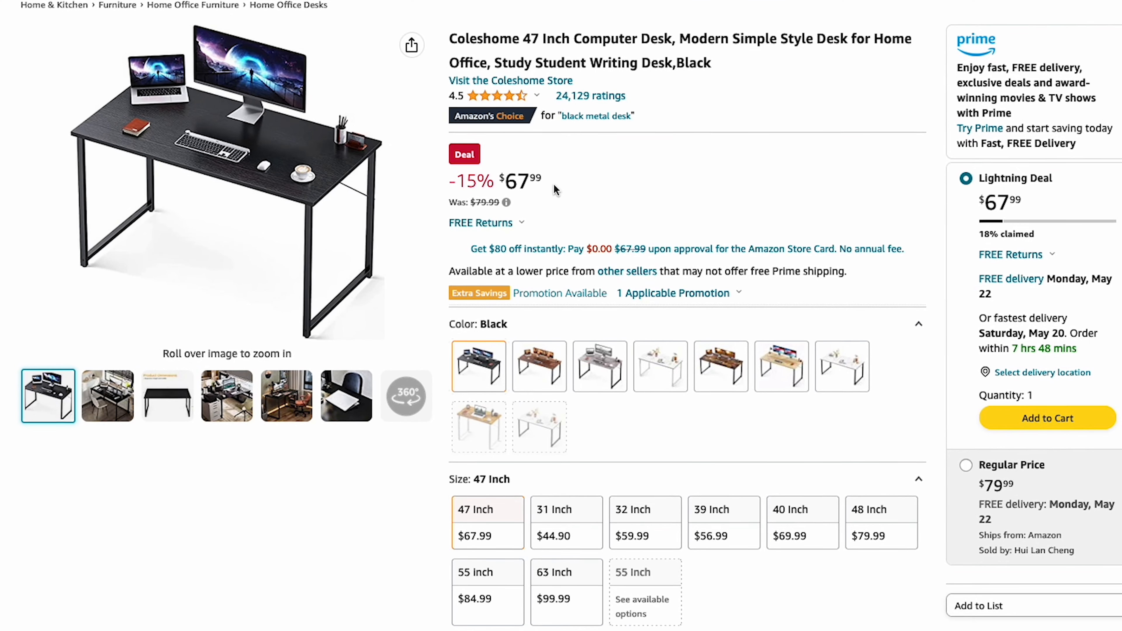
mouse_move(644, 522)
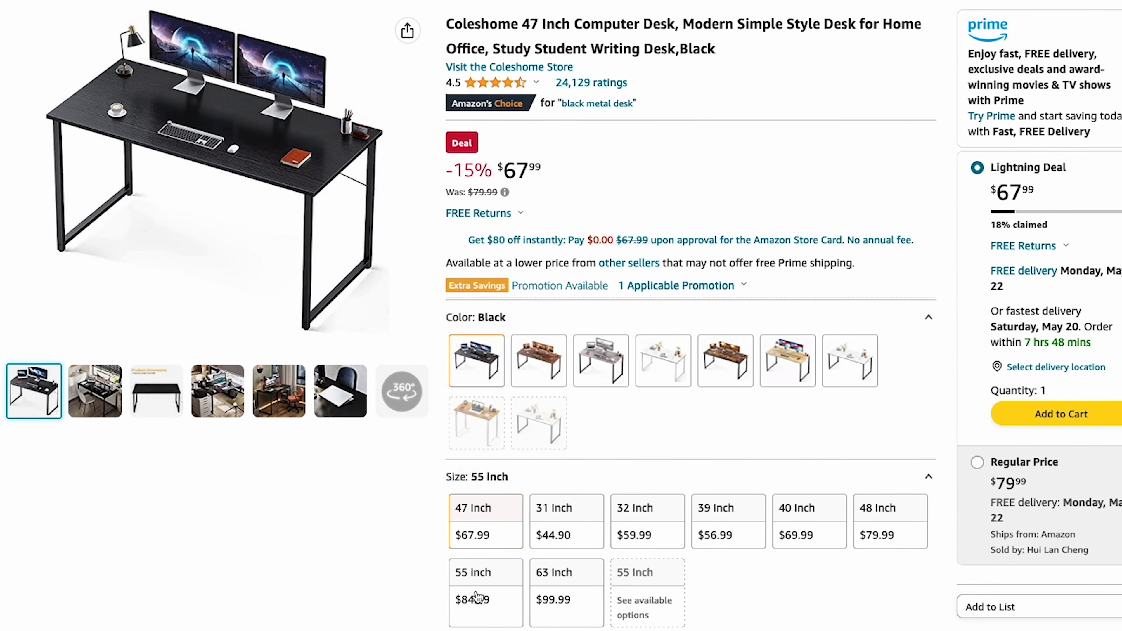
Switch the Coleshome desk to the 55 inch size at $84.99.
click(566, 586)
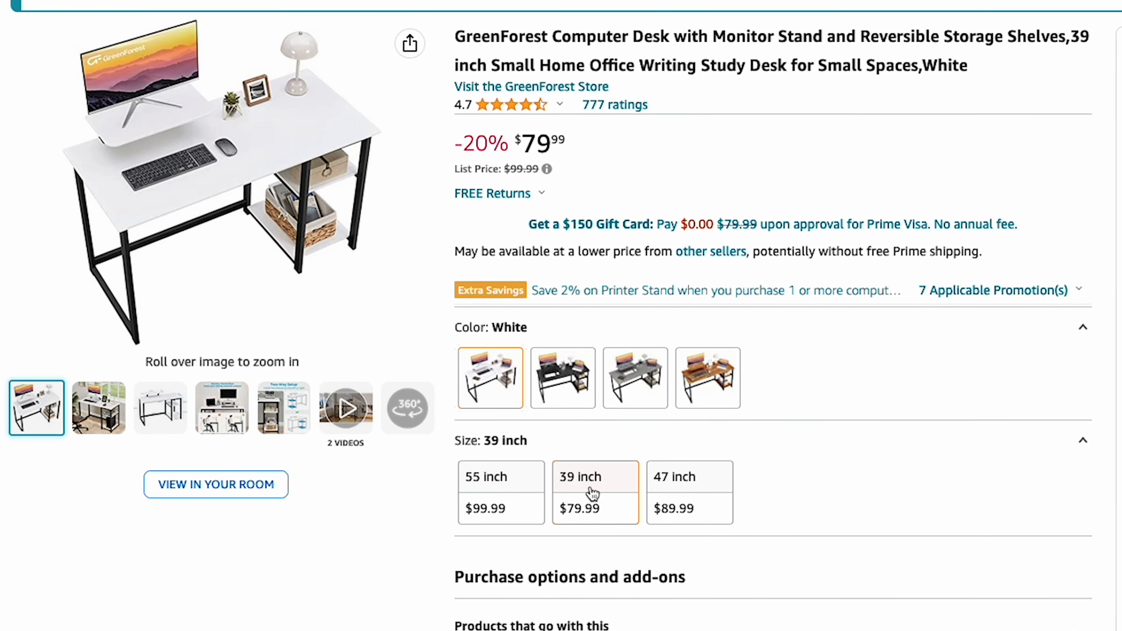
Choose the 39 inch GreenForest desk, then preview its black, grey and other colour swatches.
click(500, 493)
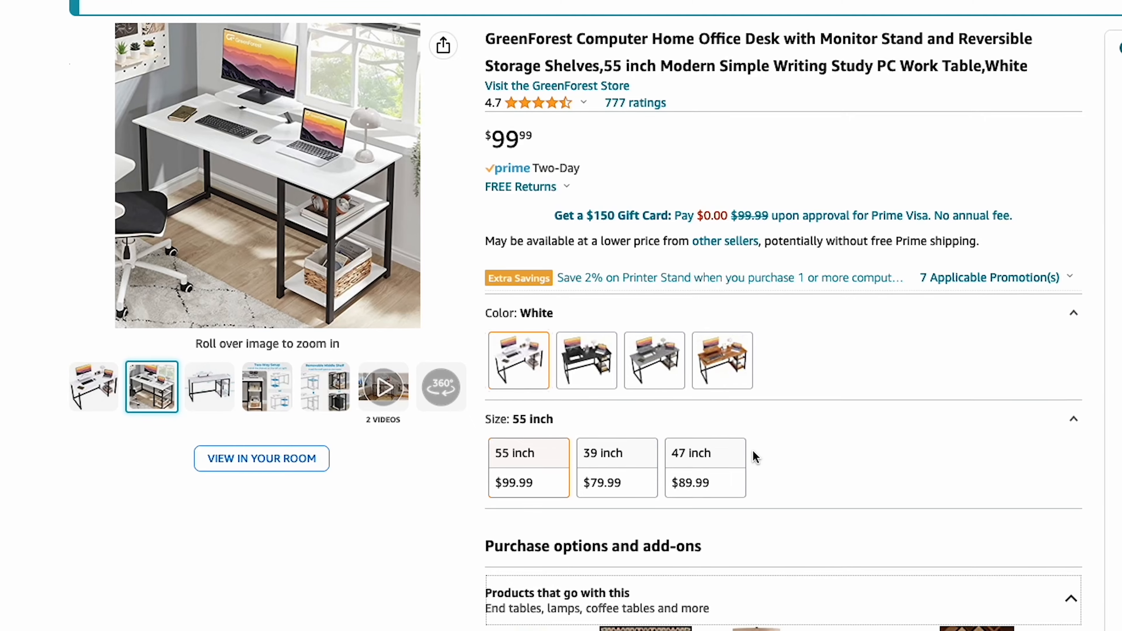
click(586, 360)
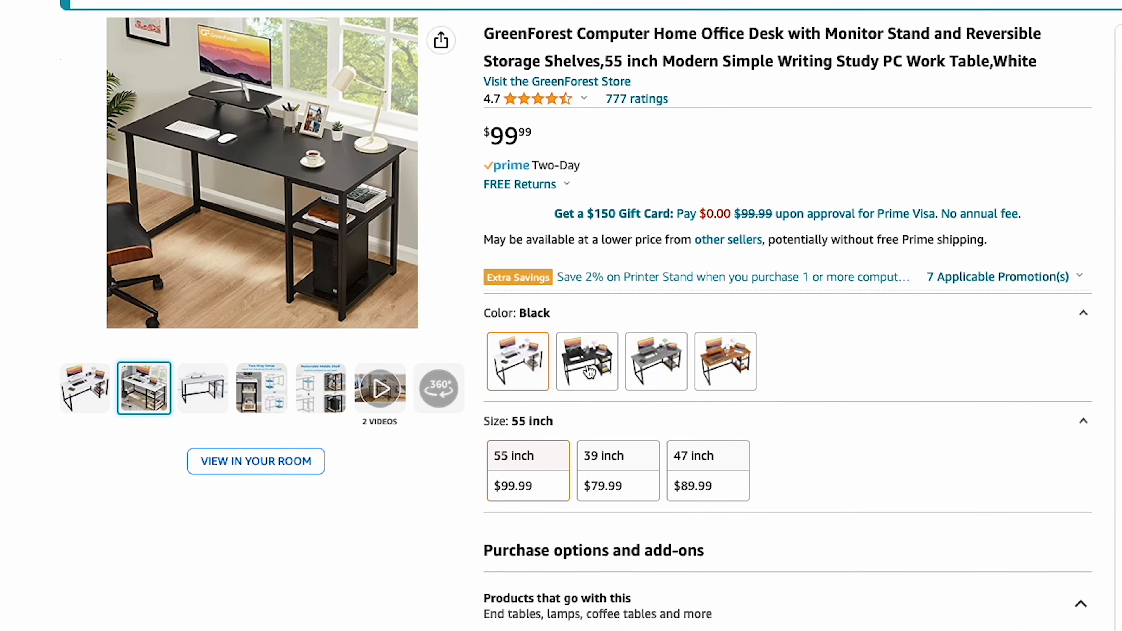
click(656, 361)
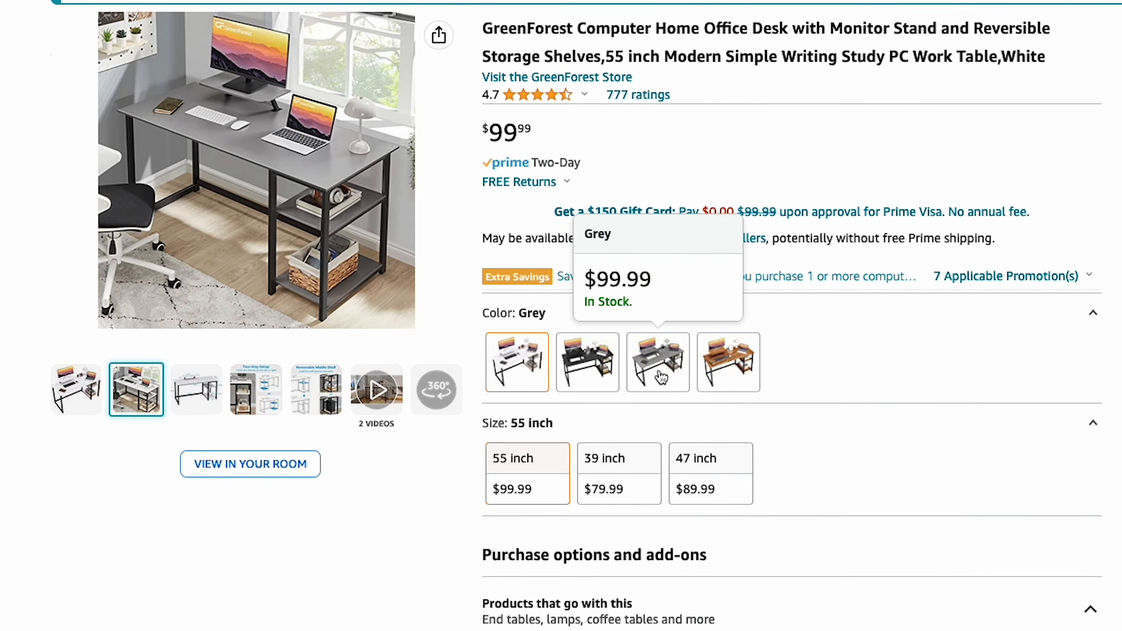
click(729, 362)
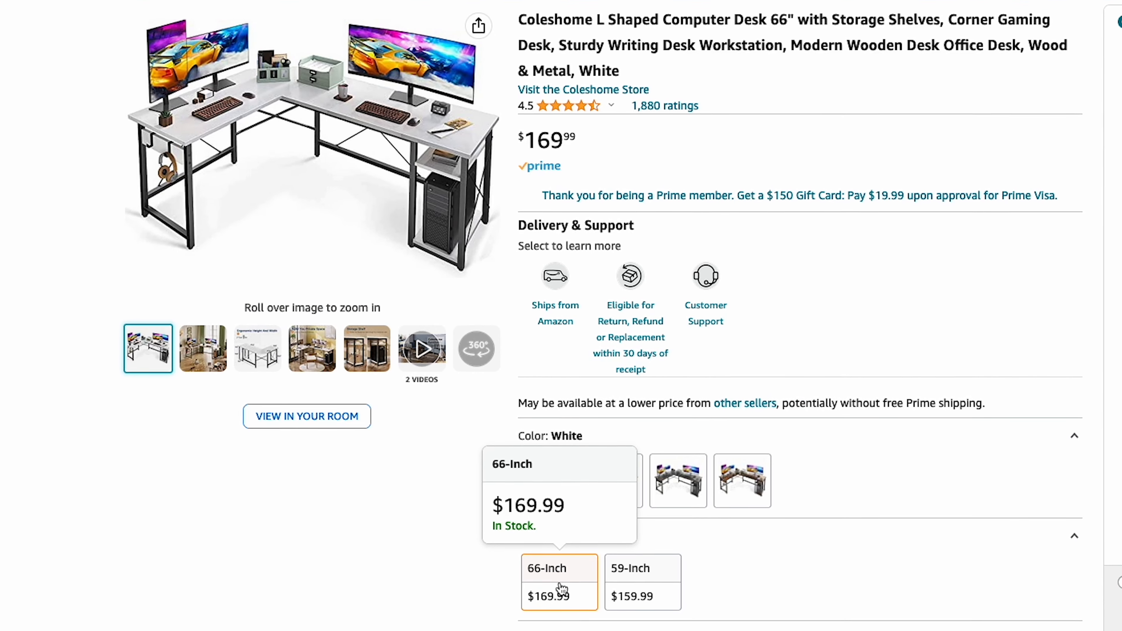
Select the 66-inch size of the Coleshome L-shaped desk to see its black price.
click(594, 536)
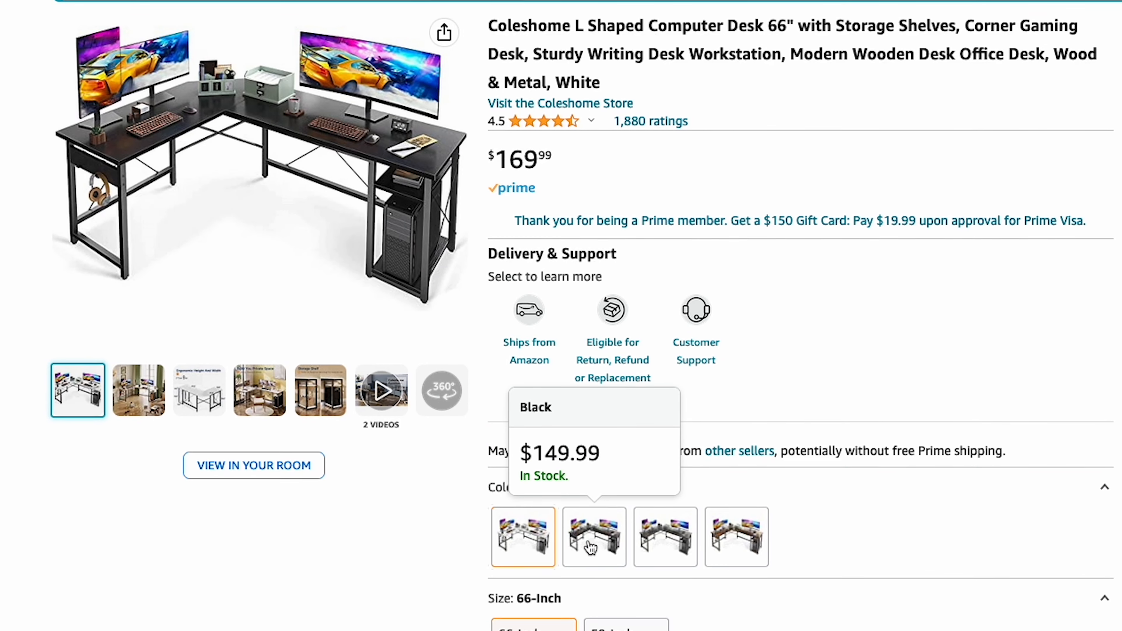